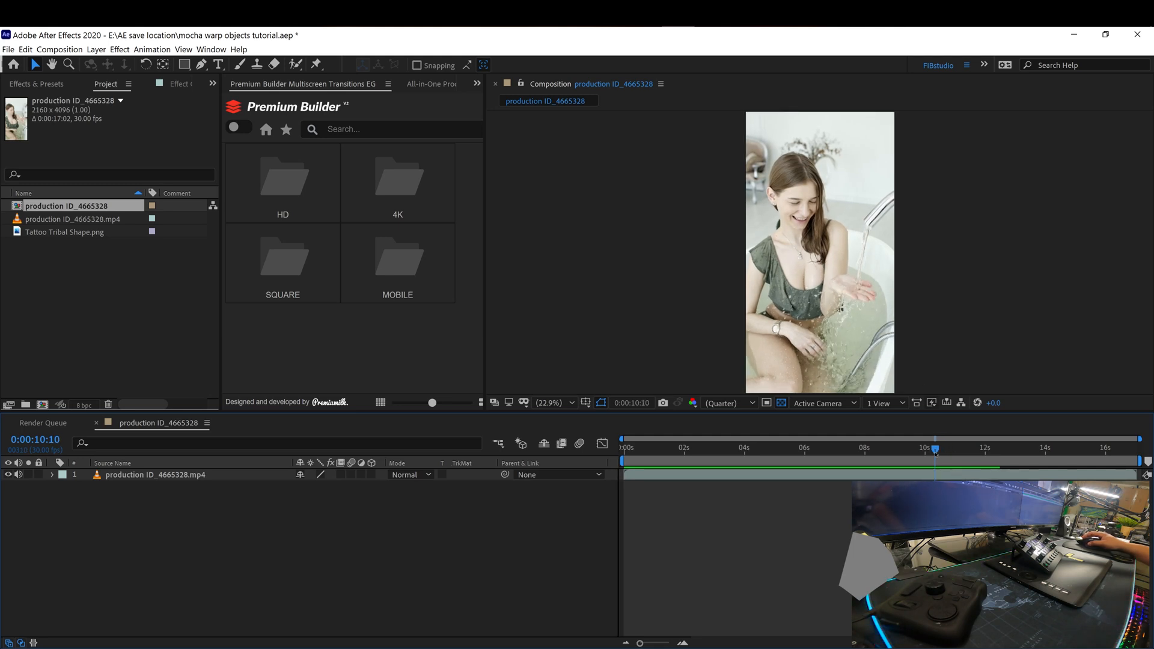
- Precompose the bath footage layer with all attributes moved into a new composition named woman
{"action": "left_click_drag", "start_coordinate": [935, 448], "coordinate": [909, 448]}
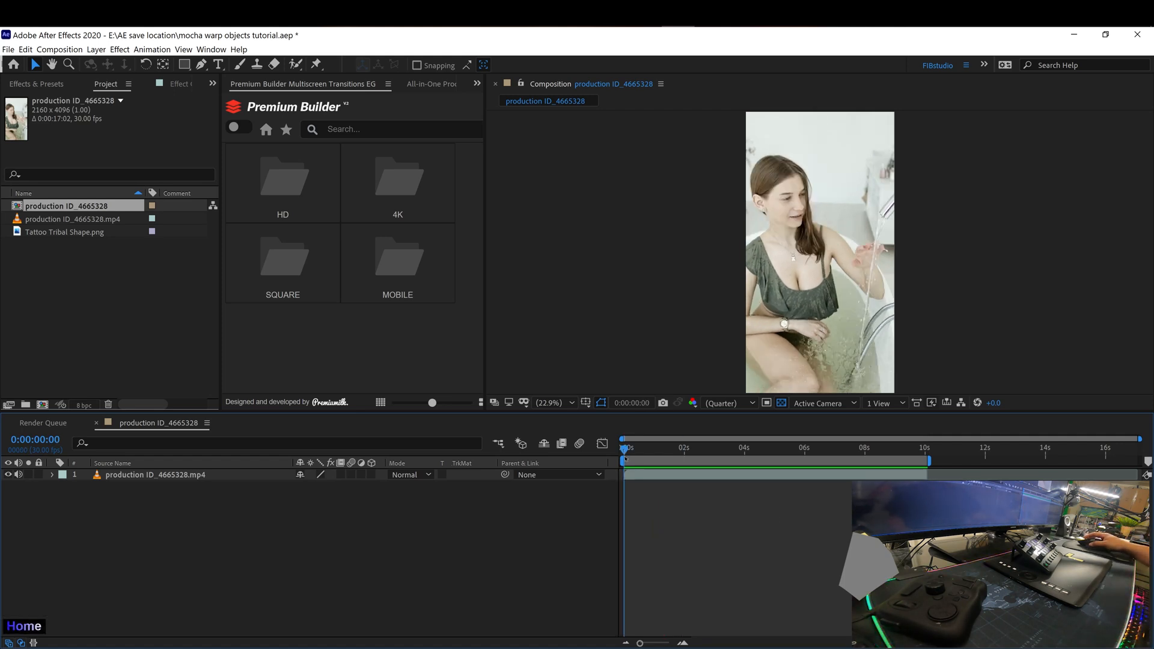
{"action": "left_click", "coordinate": [155, 474]}
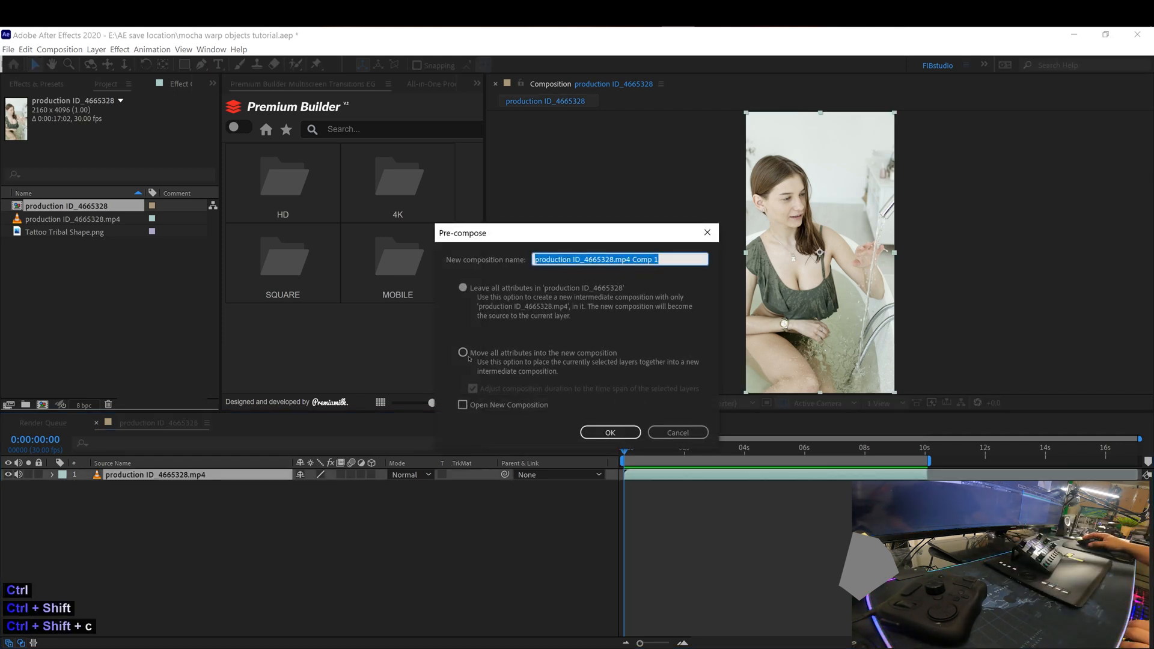
{"action": "left_click", "coordinate": [463, 352]}
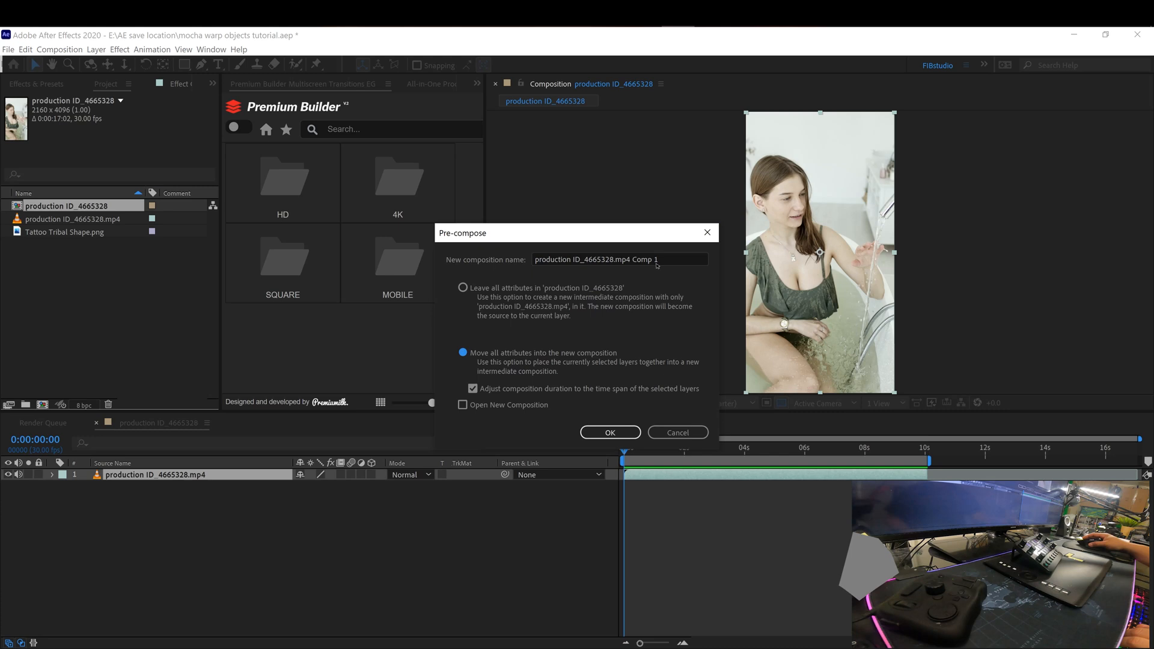
{"action": "type", "text": "woman"}
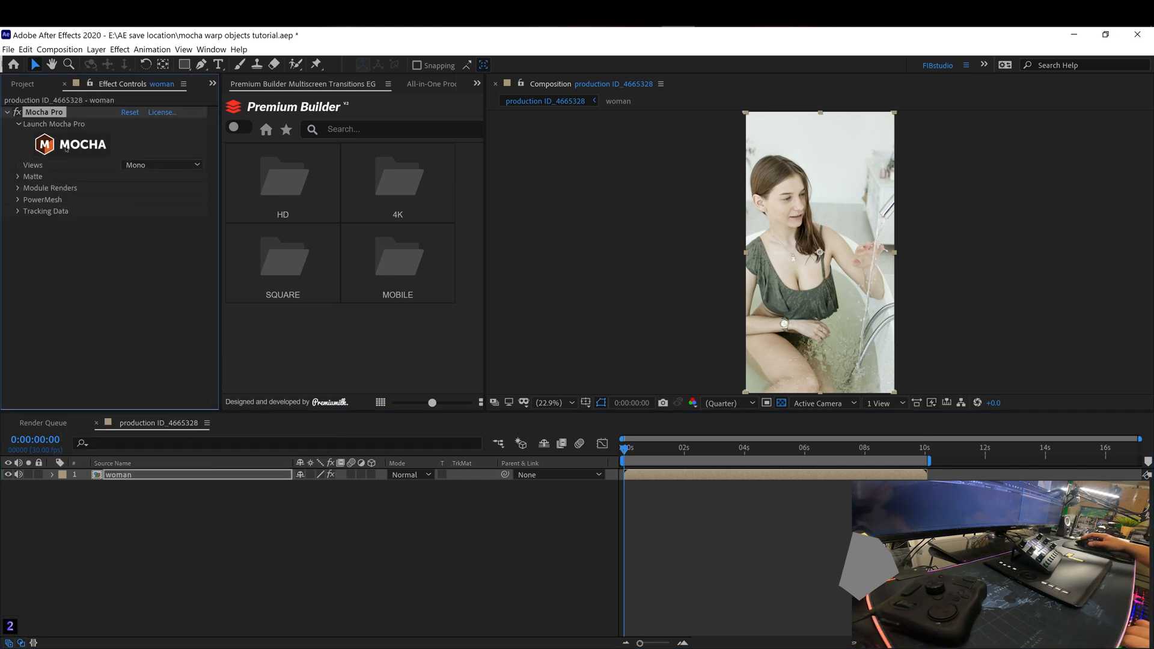
- Launch Mocha Pro and draw an X-spline around the woman's chest region
{"action": "left_click", "coordinate": [54, 124]}
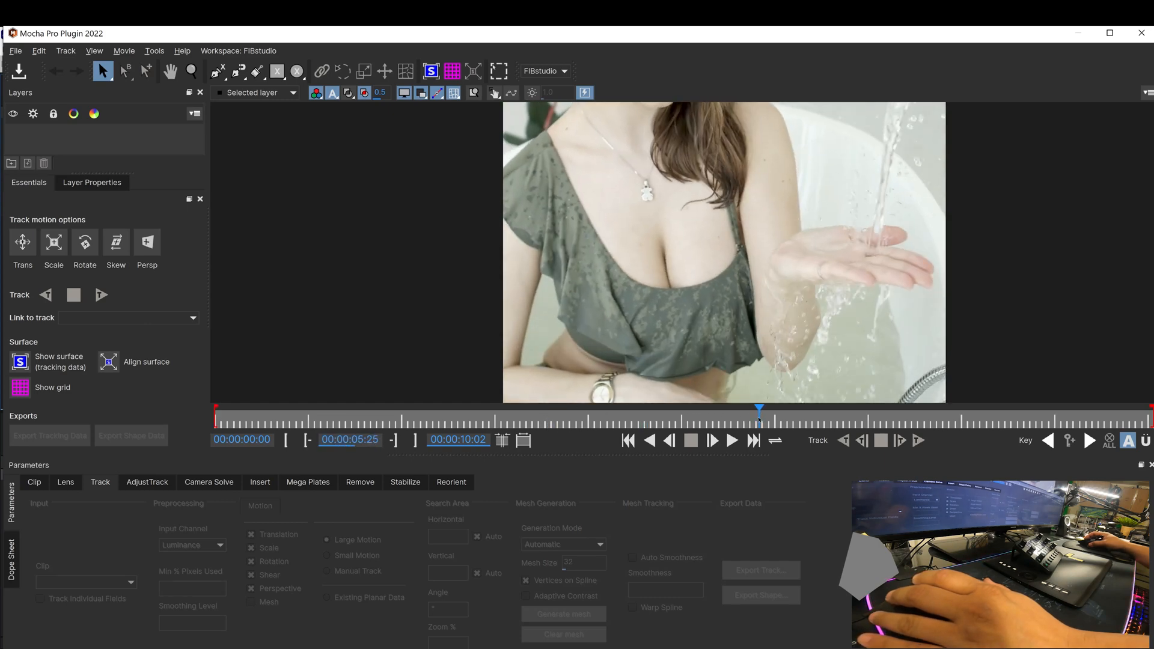
{"action": "left_click_drag", "start_coordinate": [760, 409], "coordinate": [676, 409]}
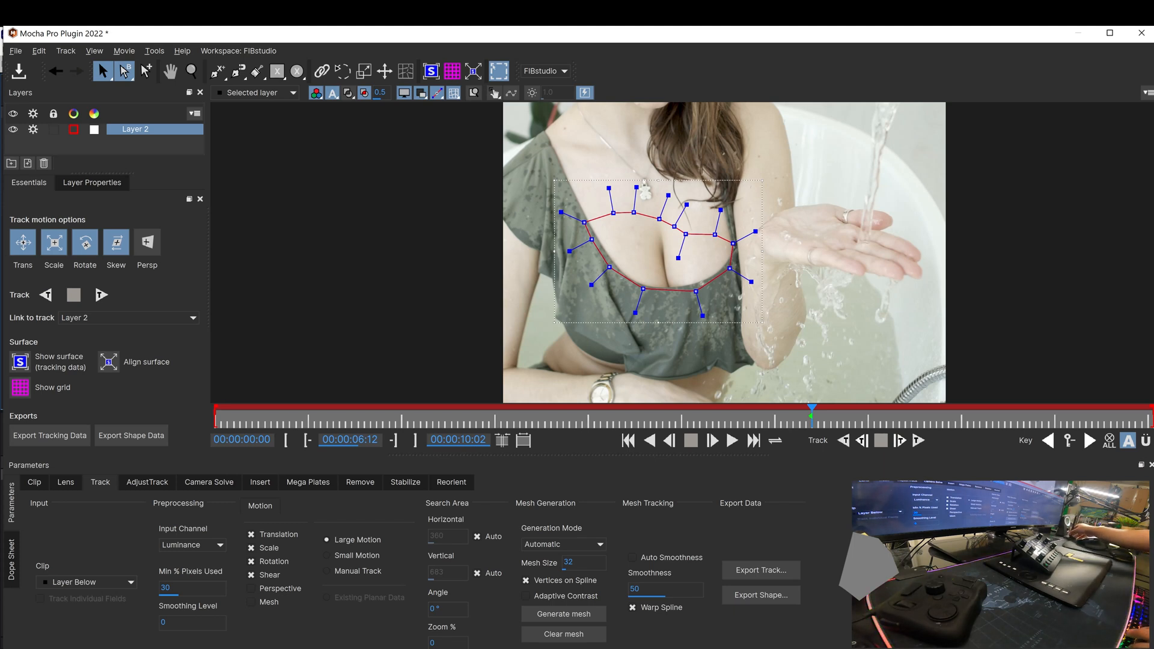
{"action": "mouse_move", "coordinate": [948, 28]}
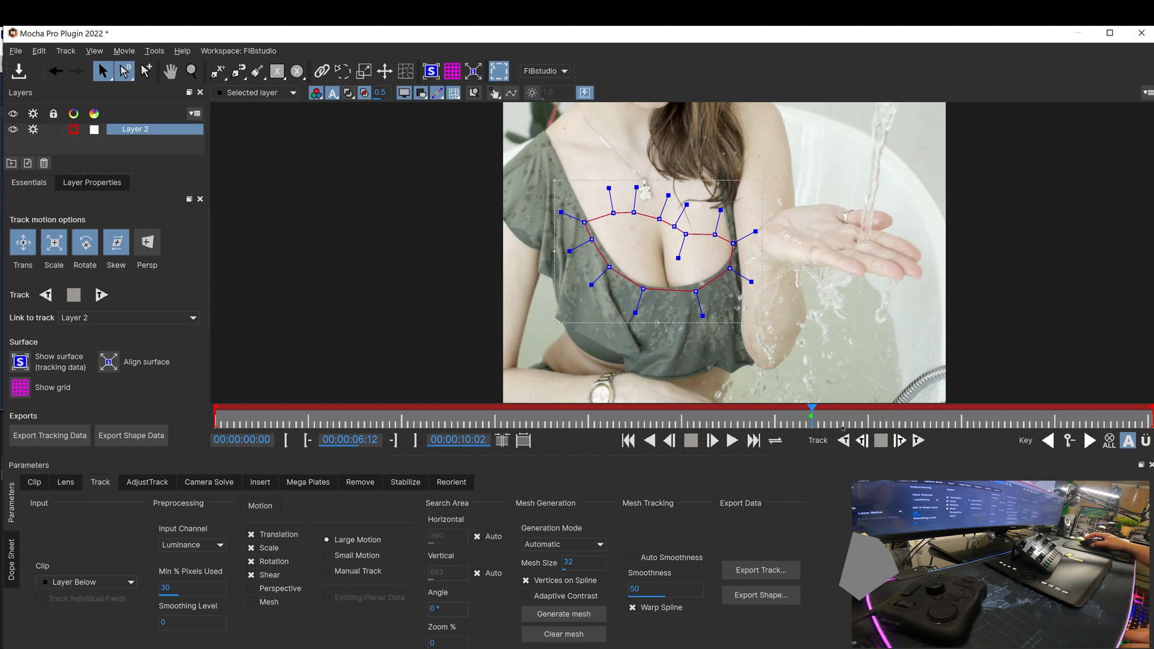
{"action": "mouse_move", "coordinate": [844, 440]}
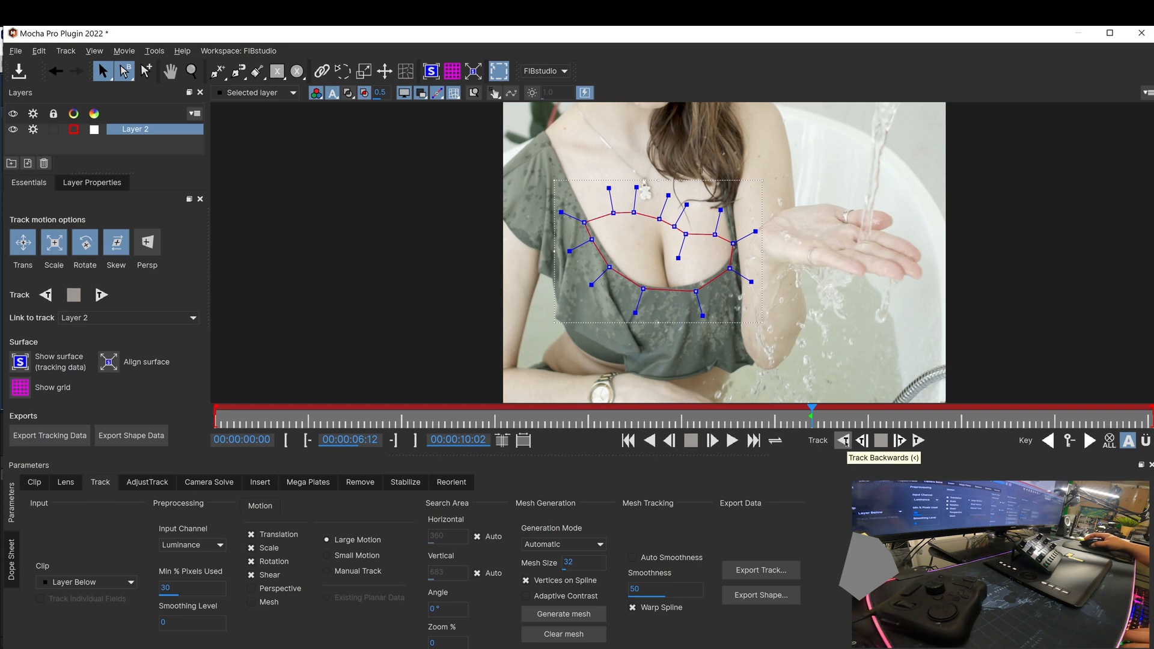
{"action": "mouse_move", "coordinate": [253, 589]}
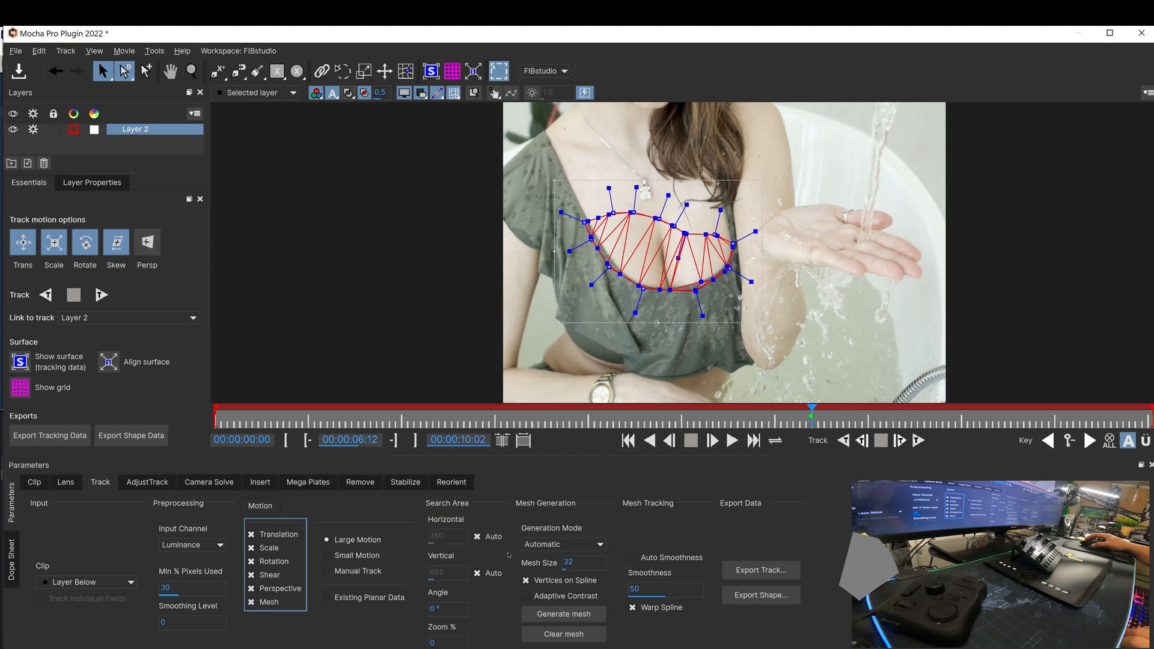
- Set mesh Generation Mode to Uniform and enable Auto Smoothness for mesh tracking
{"action": "left_click", "coordinate": [563, 544]}
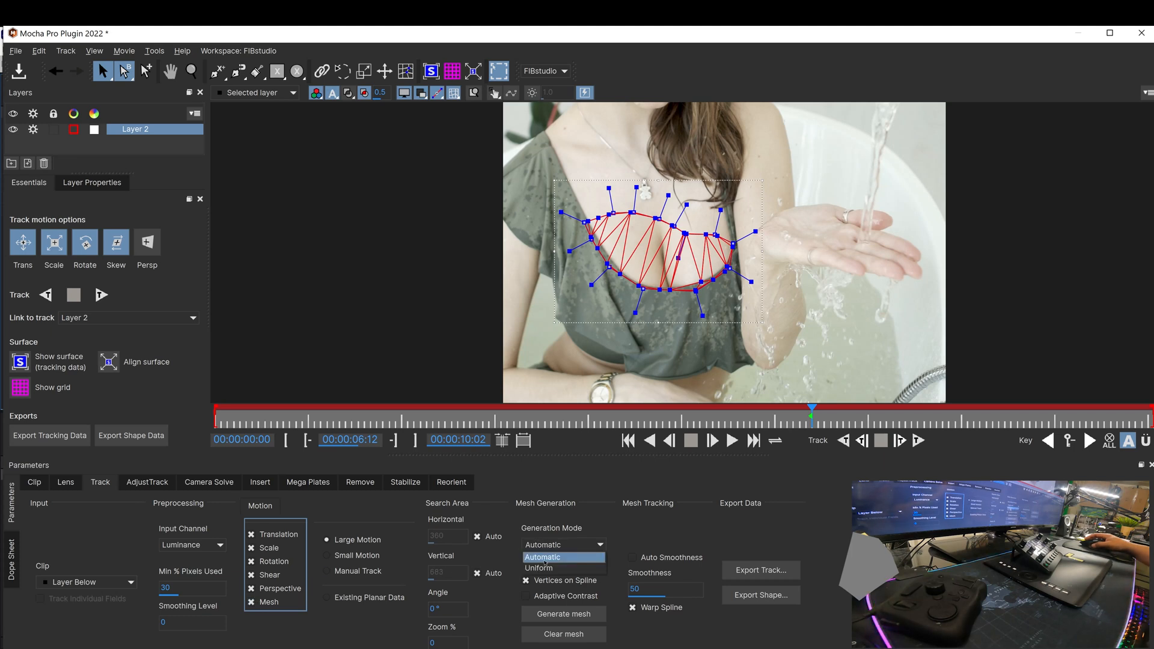
{"action": "left_click", "coordinate": [539, 567]}
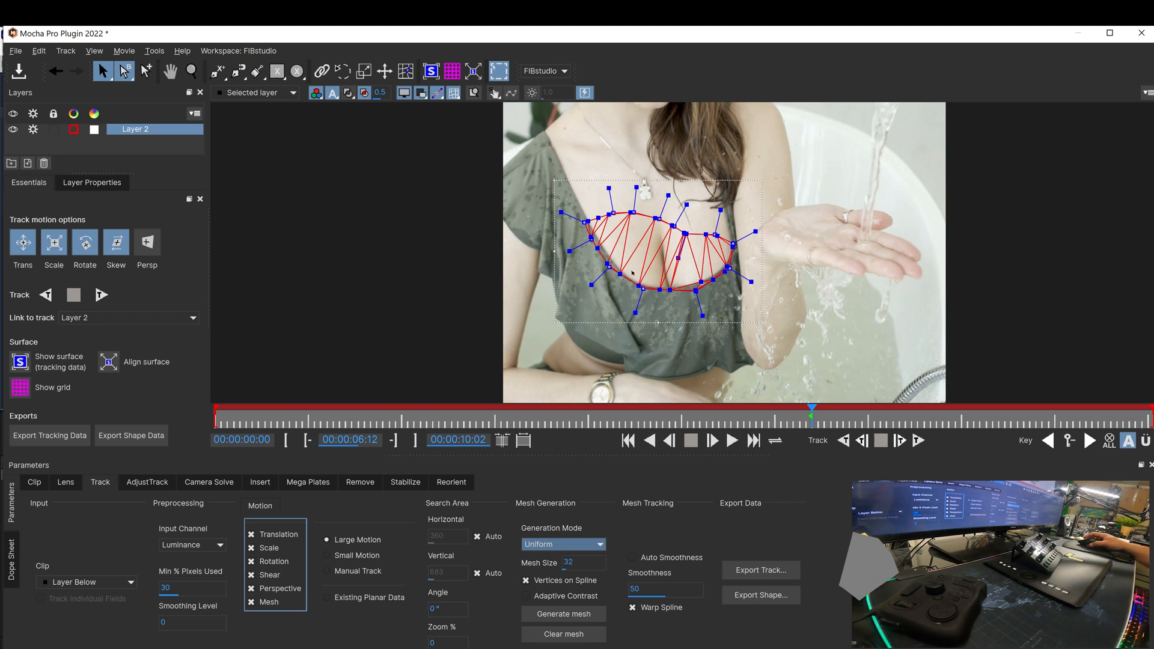
{"action": "mouse_move", "coordinate": [650, 498]}
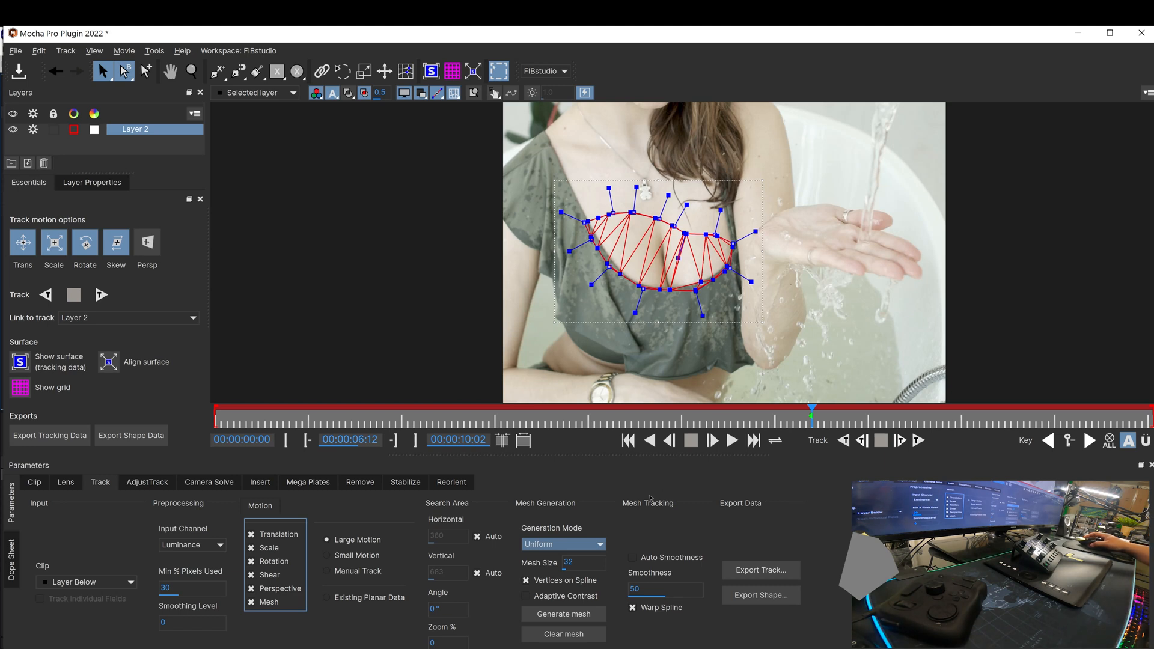
{"action": "mouse_move", "coordinate": [571, 562]}
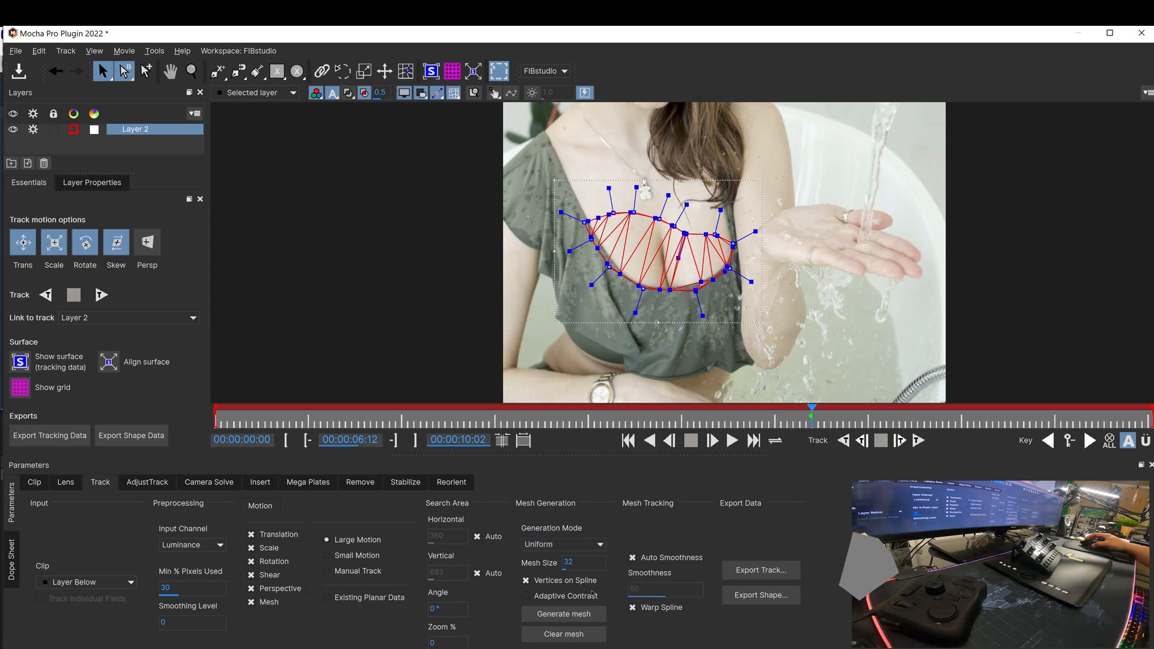
{"action": "left_click", "coordinate": [563, 615]}
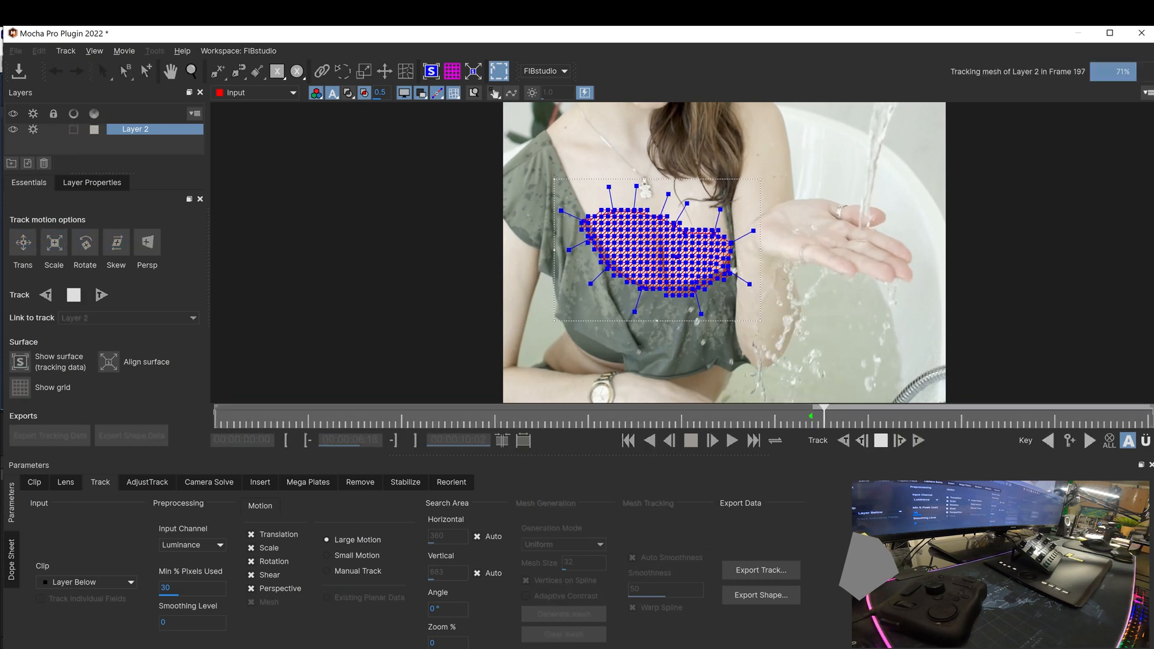
- Track the generated mesh forward and backward through the clip
{"action": "left_click", "coordinate": [712, 440]}
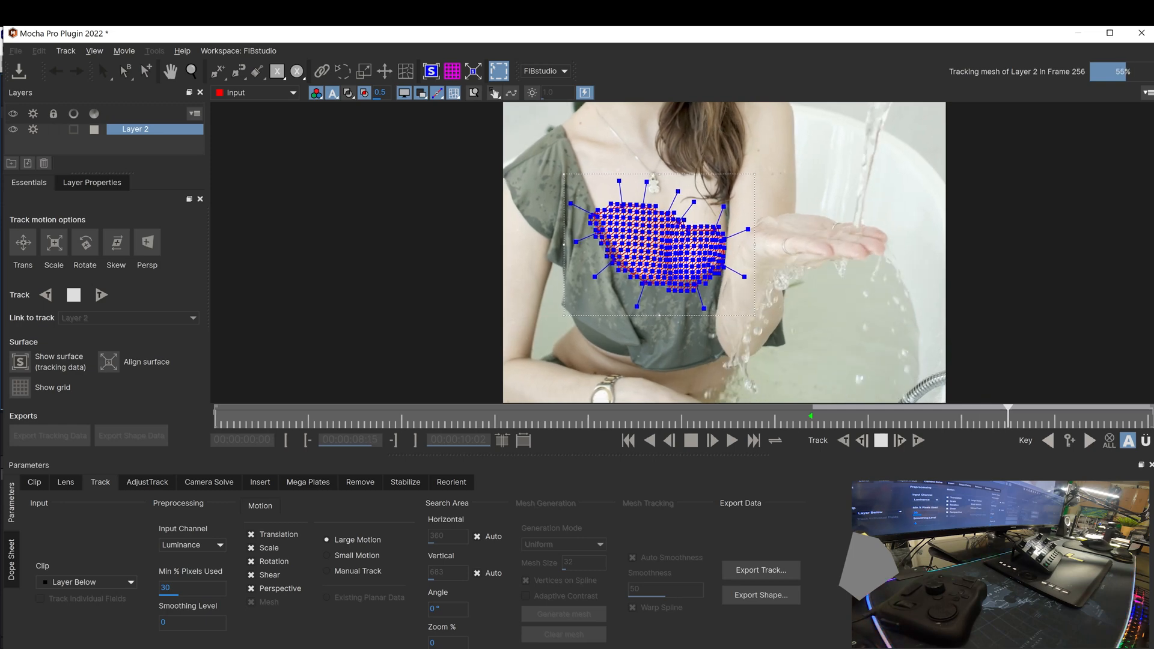
{"action": "left_click", "coordinate": [712, 440]}
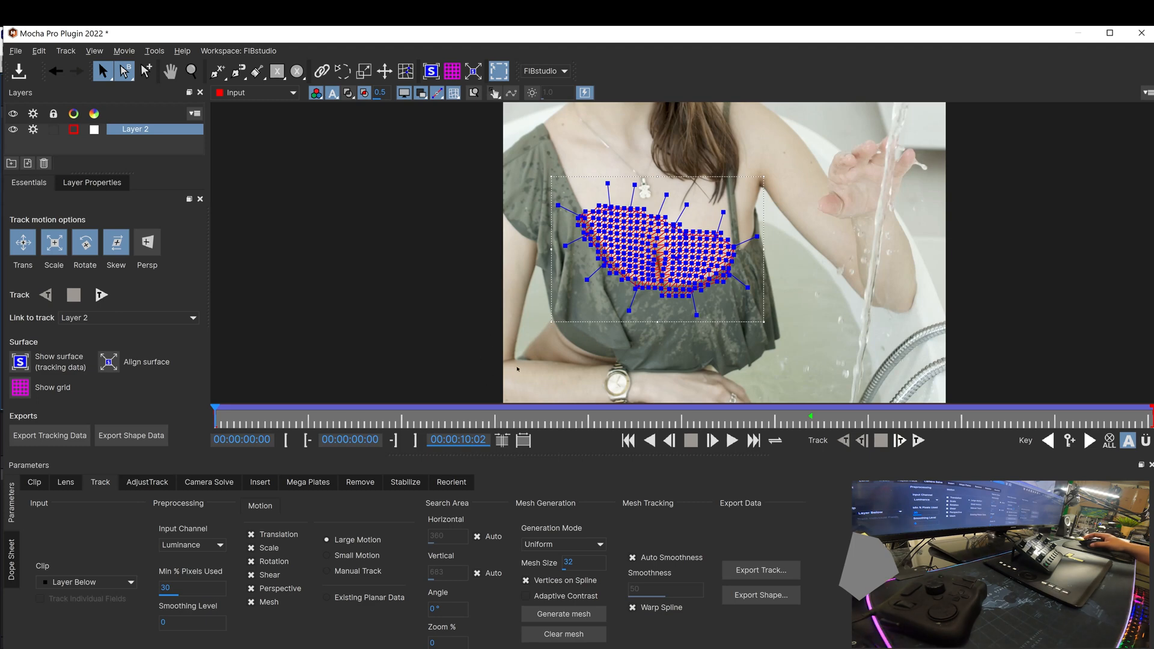
{"action": "mouse_move", "coordinate": [502, 468]}
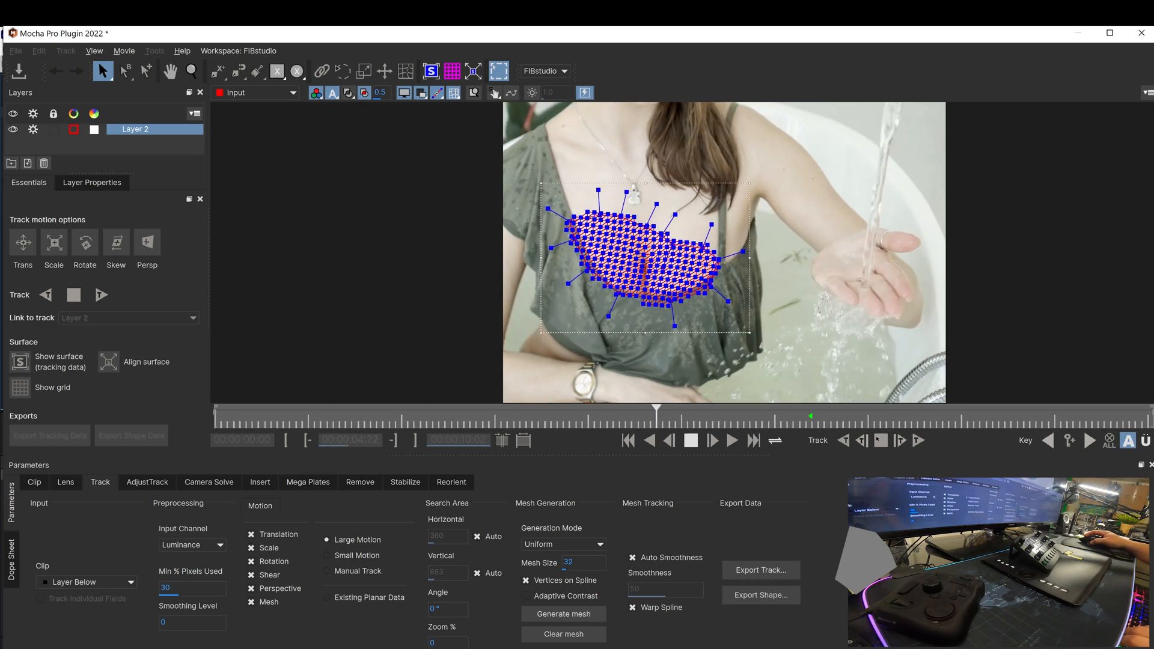
- Stop tracking once the mesh has followed the chest across the whole clip
{"action": "left_click", "coordinate": [732, 440]}
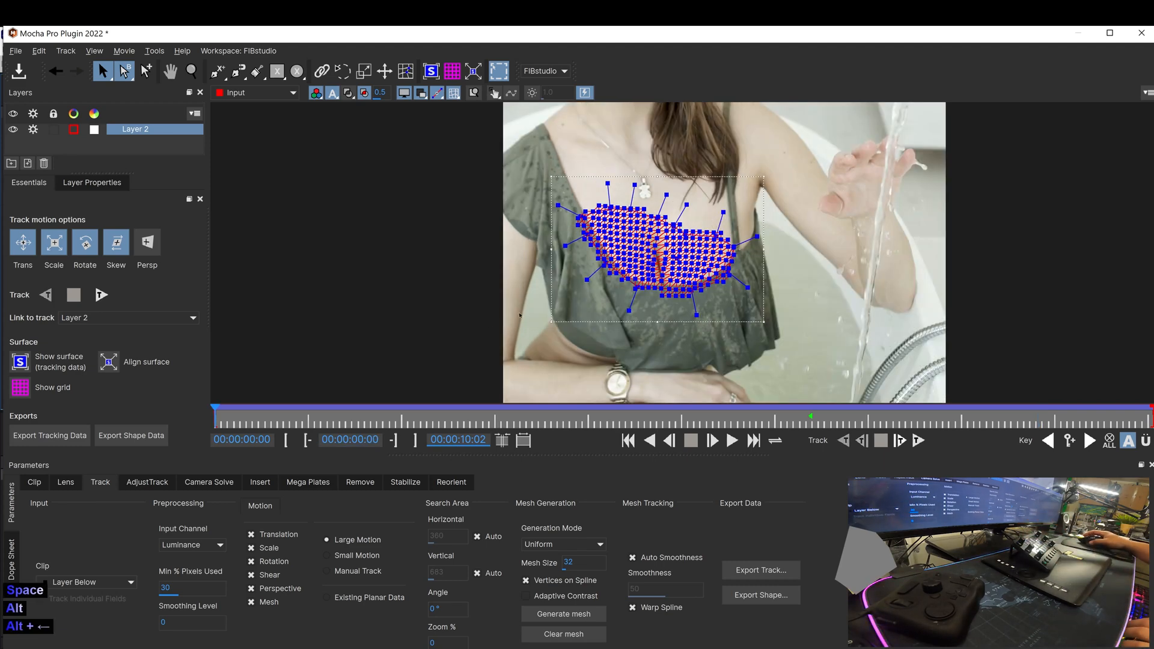
- Configure the Stabilize module to unwarp using Mesh Warp at High quality
{"action": "left_click", "coordinate": [405, 483]}
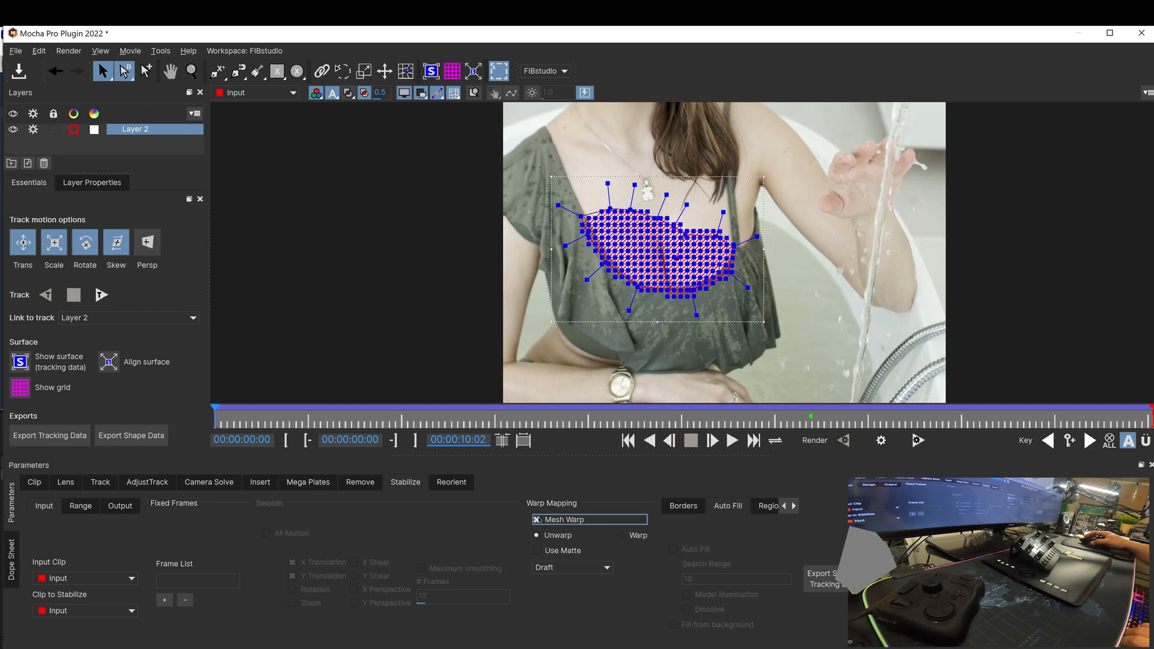
{"action": "left_click", "coordinate": [572, 567]}
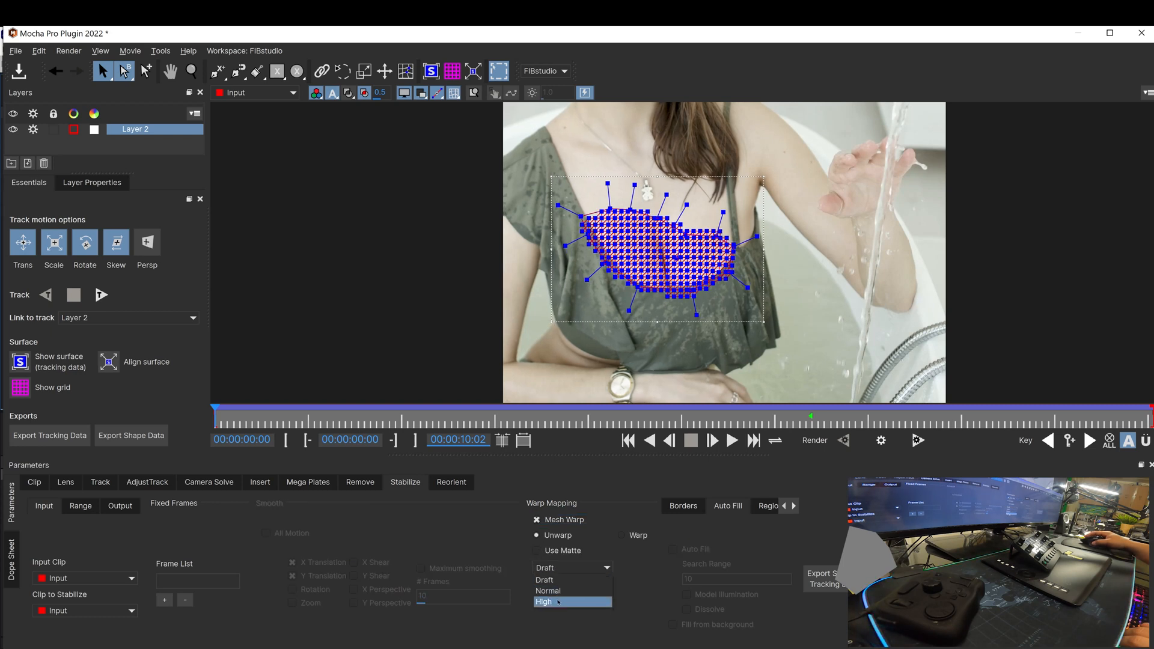
{"action": "left_click", "coordinate": [544, 602]}
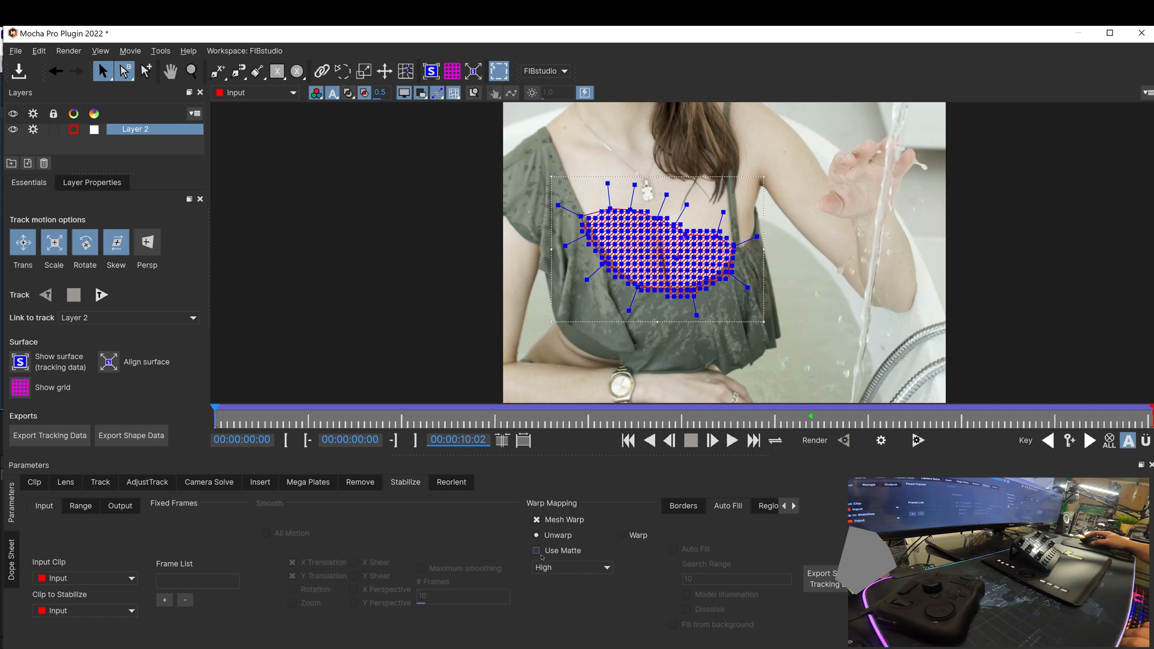
{"action": "left_click", "coordinate": [536, 551]}
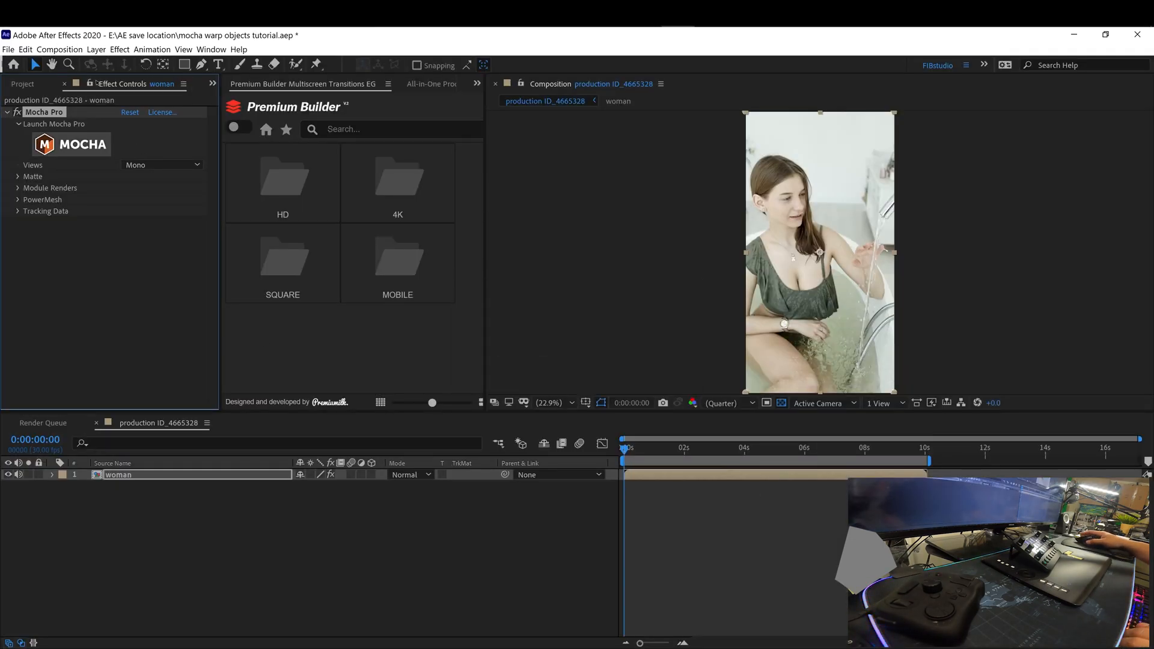
- Select Tattoo Tribal Shape.png in the Project panel for placement above the woman layer
{"action": "left_click", "coordinate": [109, 83]}
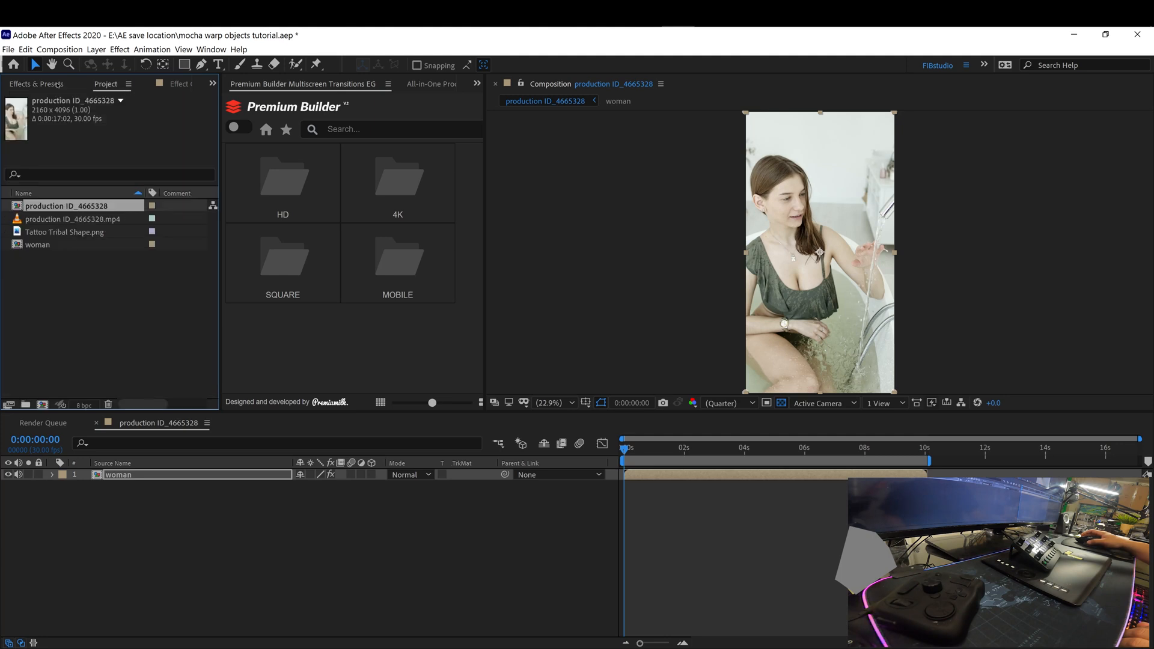
{"action": "left_click", "coordinate": [65, 232]}
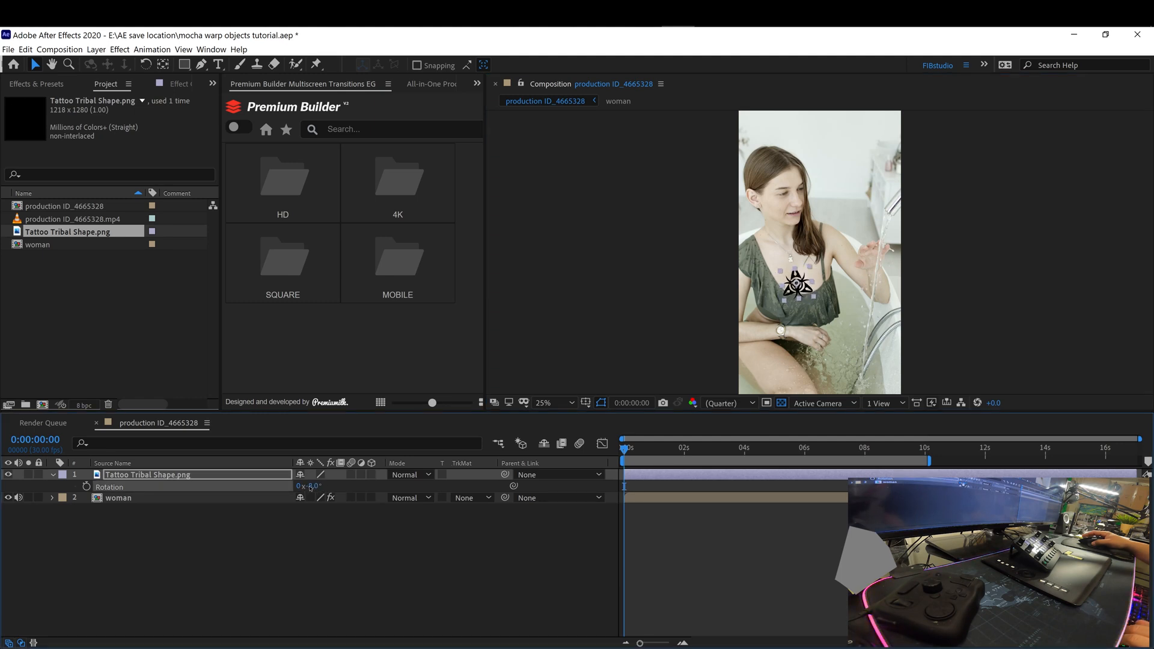
- View the composition at 100% and lower the tattoo layer's opacity to 62%
{"action": "left_click", "coordinate": [544, 403]}
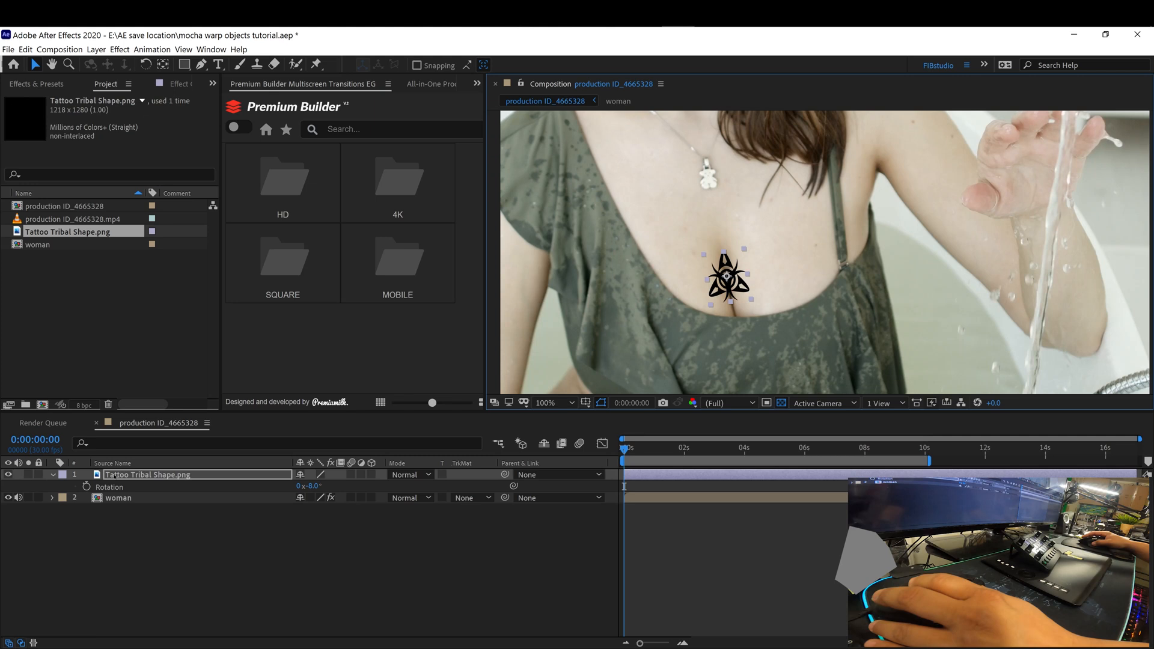
{"action": "left_click", "coordinate": [50, 475]}
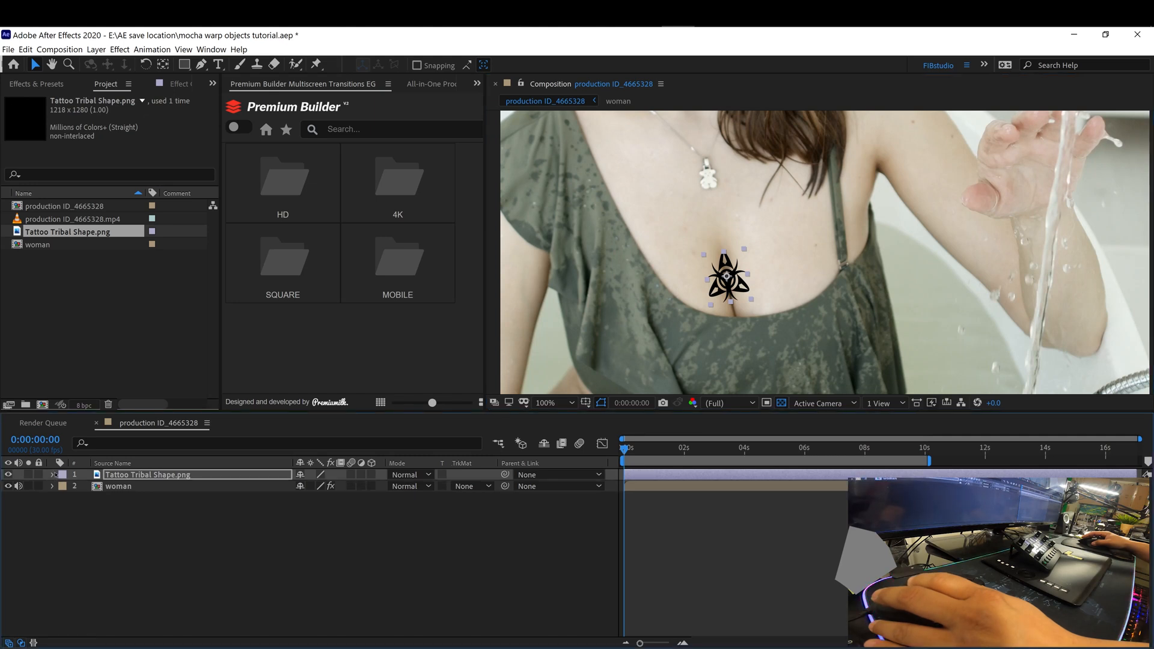
{"action": "left_click", "coordinate": [51, 474]}
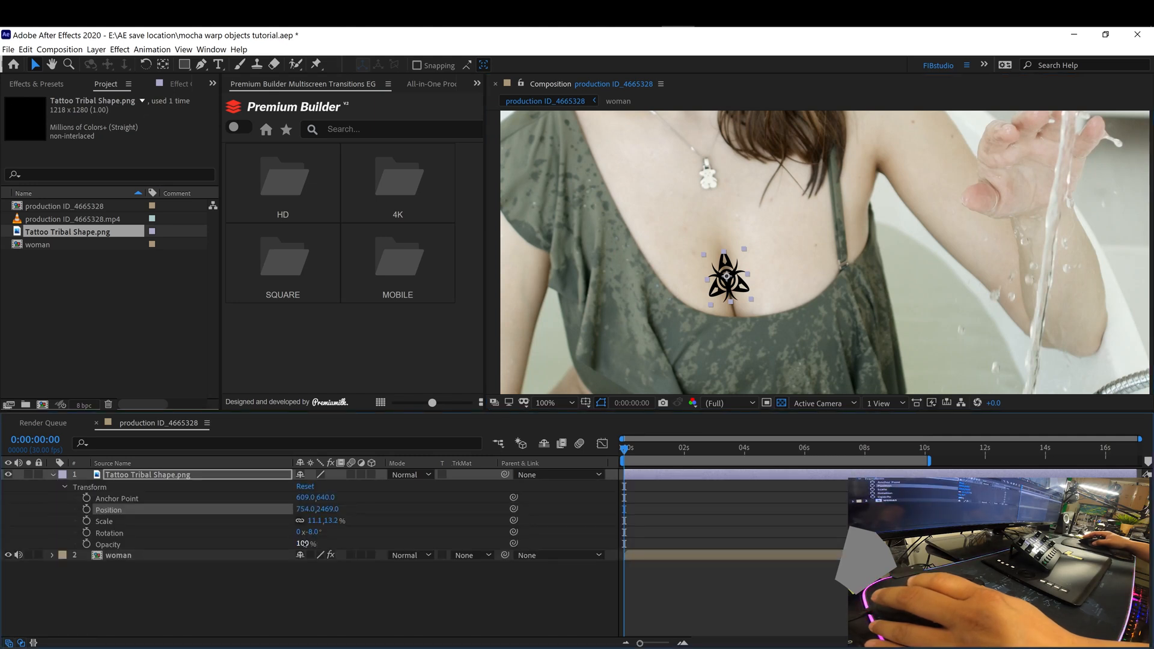
{"action": "left_click_drag", "start_coordinate": [303, 544], "coordinate": [273, 544]}
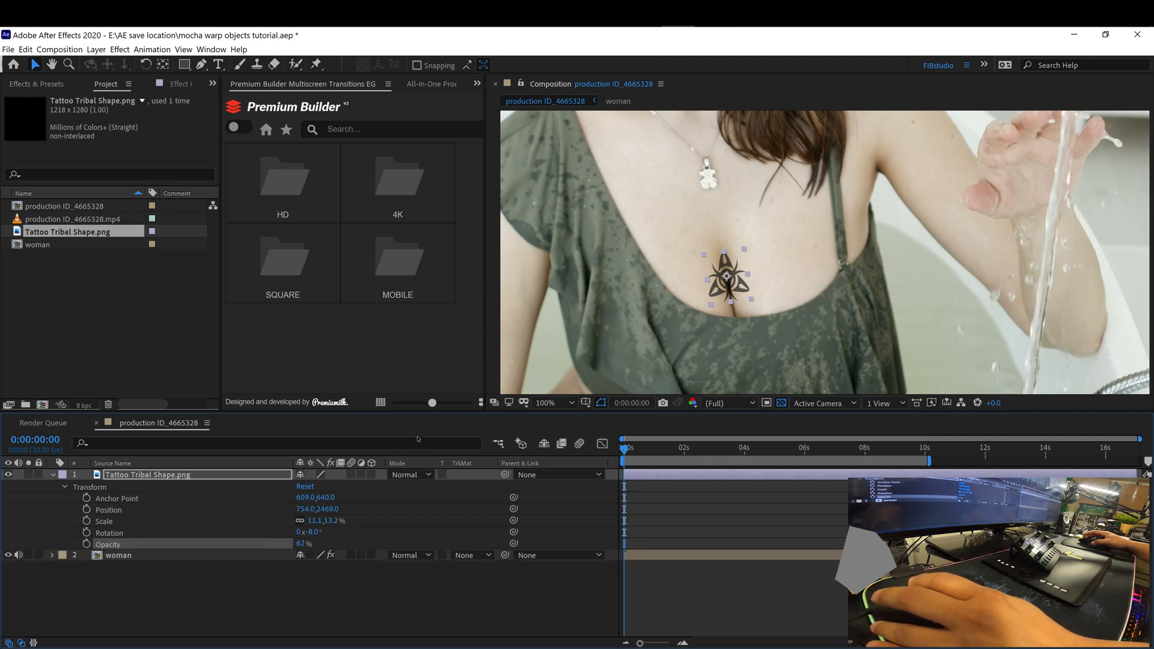
{"action": "mouse_move", "coordinate": [631, 565]}
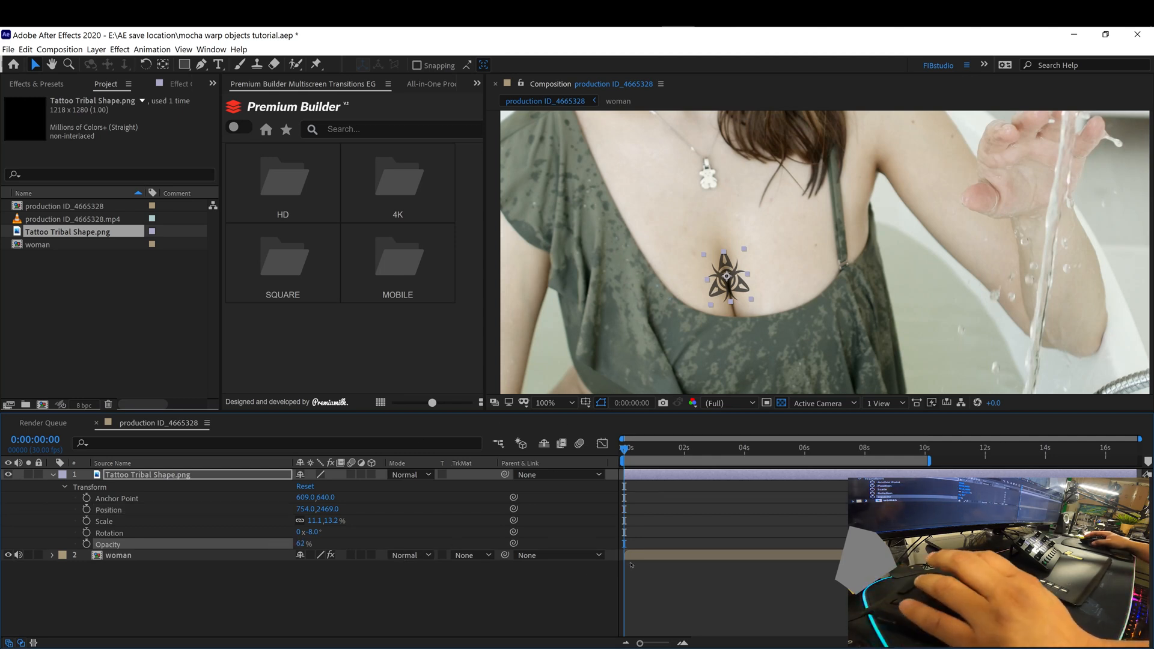
{"action": "mouse_move", "coordinate": [688, 565]}
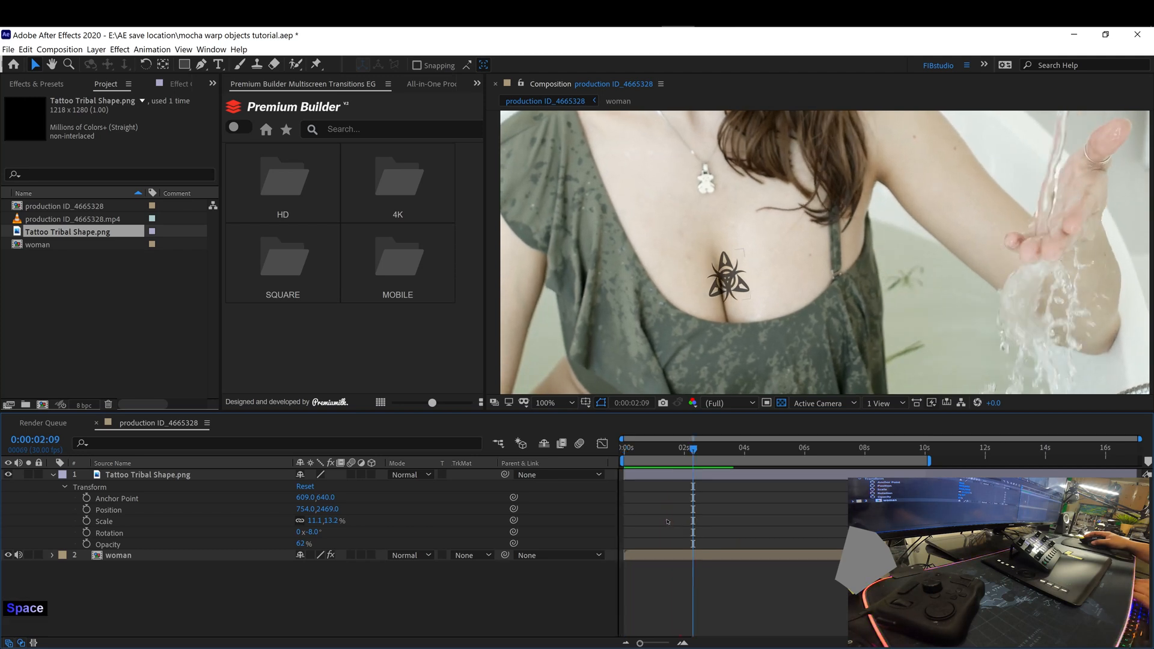
- Precompose the tattoo image layer into its own composition named 'tatoo'
{"action": "key", "text": "Home"}
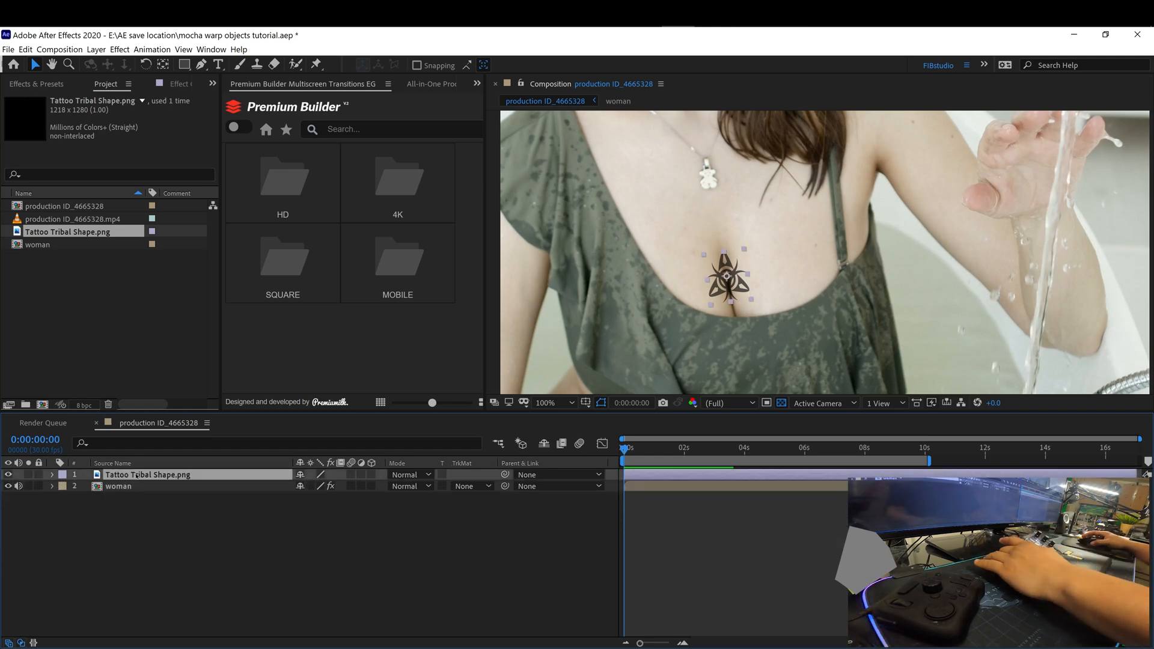
{"action": "key", "text": "ctrl+shift+c"}
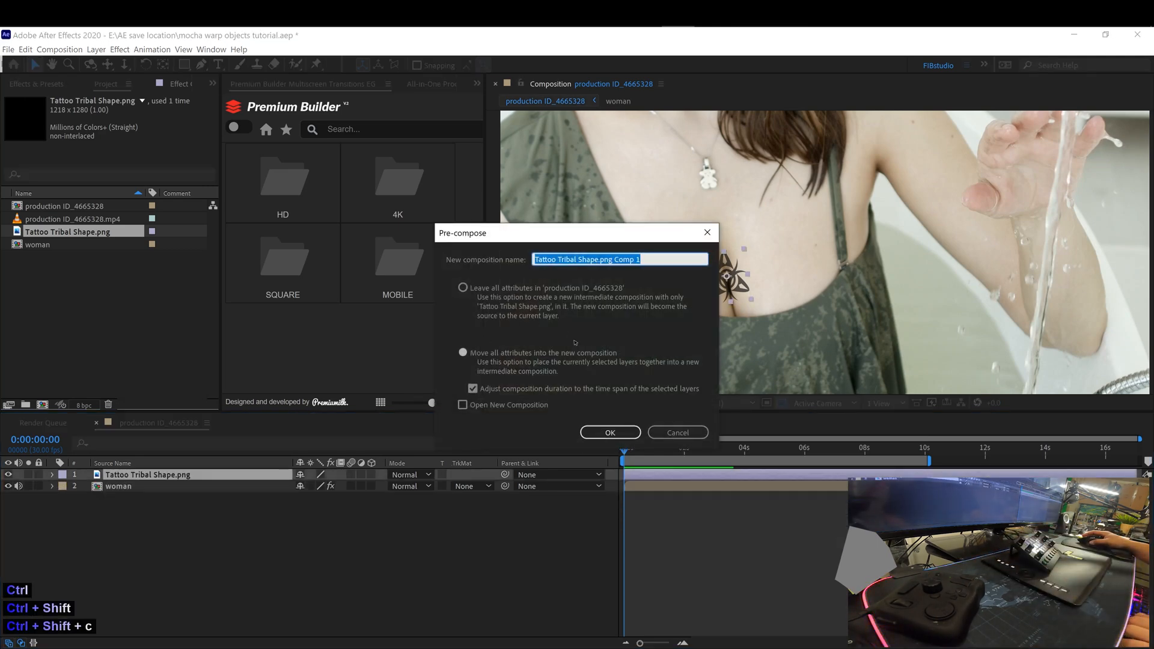
{"action": "type", "text": "tatoo"}
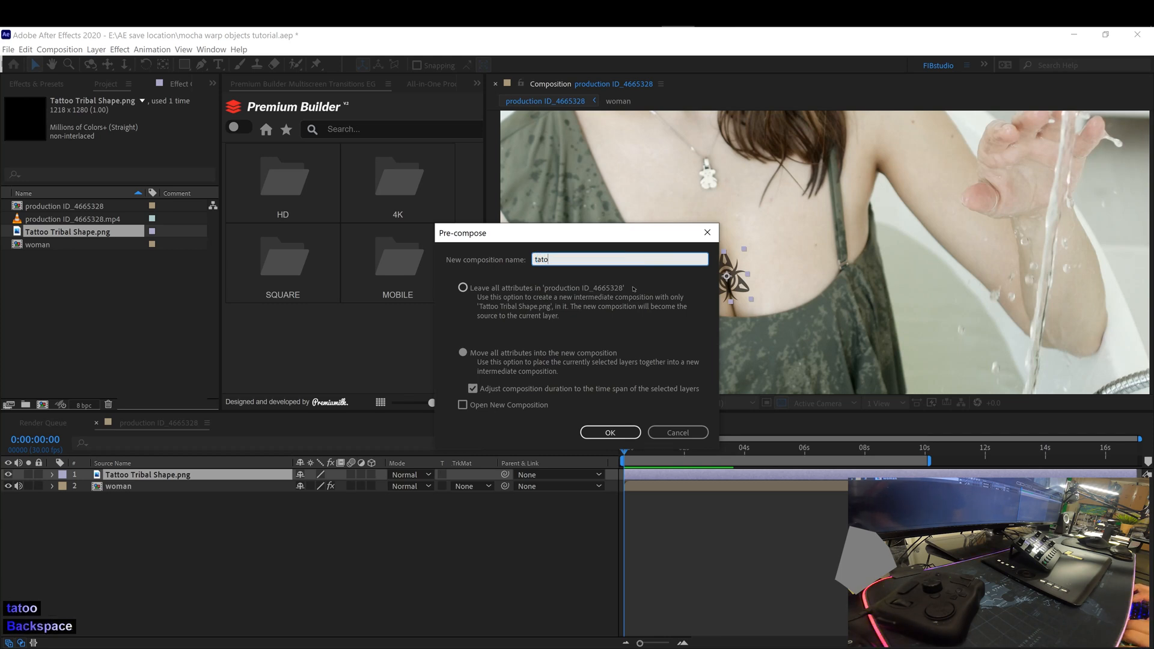
{"action": "key", "text": "Enter"}
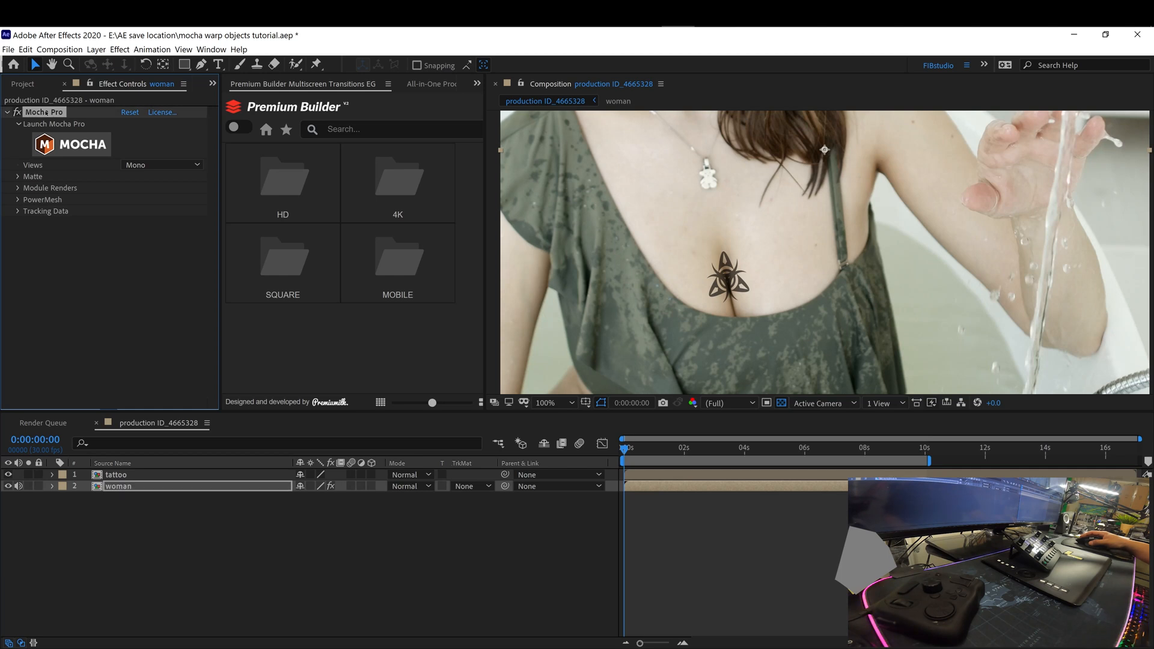
- Copy the woman layer's Mocha Pro effect and paste it onto the tattoo precomp
{"action": "key", "text": "ctrl"}
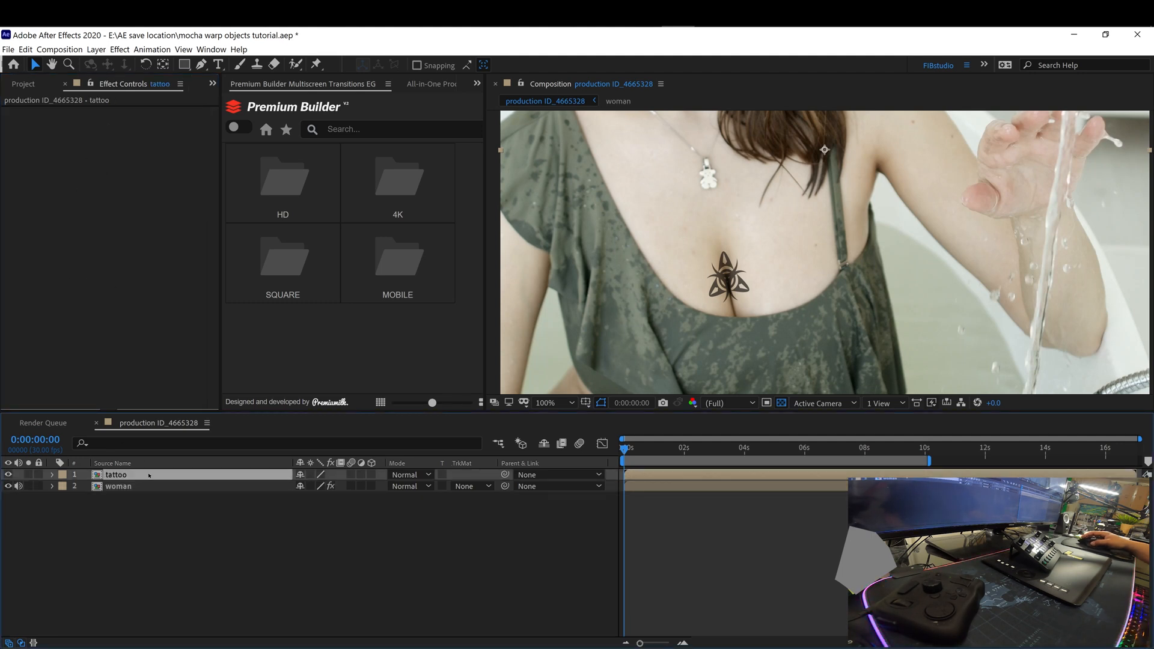
{"action": "key", "text": "ctrl+v"}
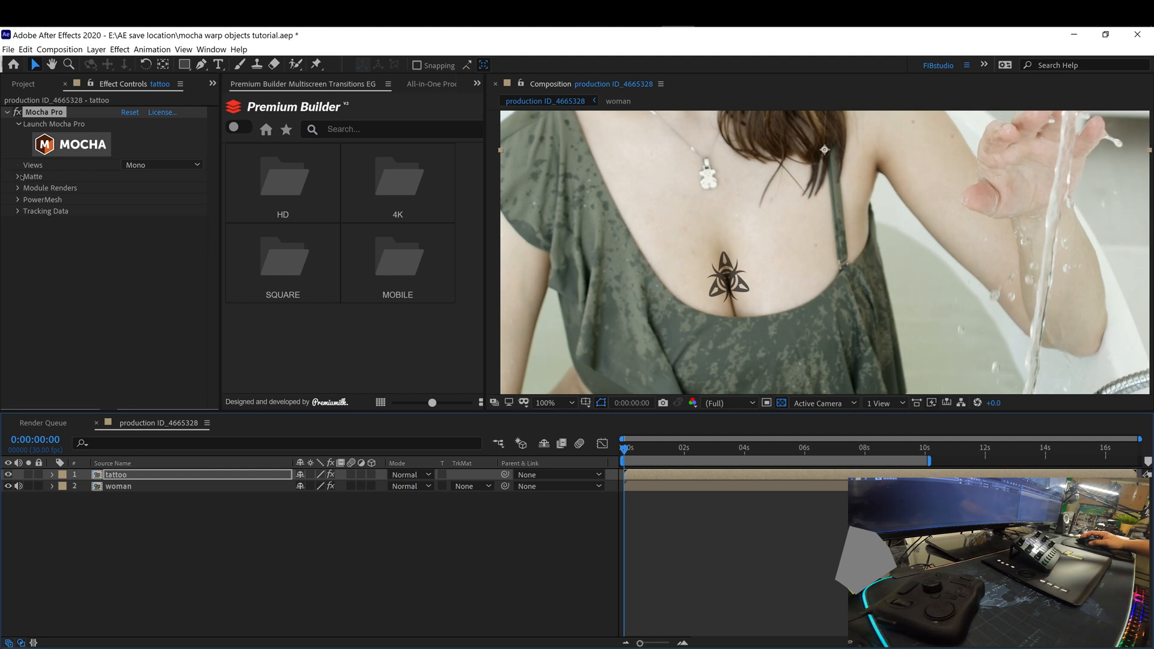
- Enable Render under Module Renders and set the module to Stabilize: Warp
{"action": "left_click", "coordinate": [18, 177]}
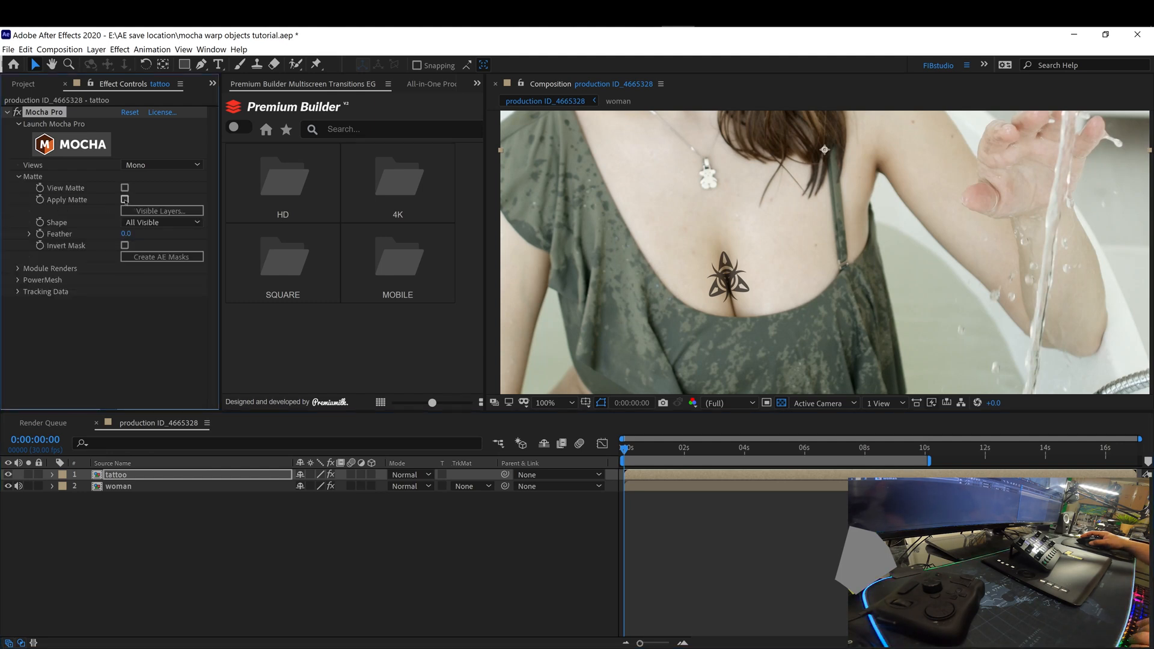
{"action": "left_click", "coordinate": [124, 199]}
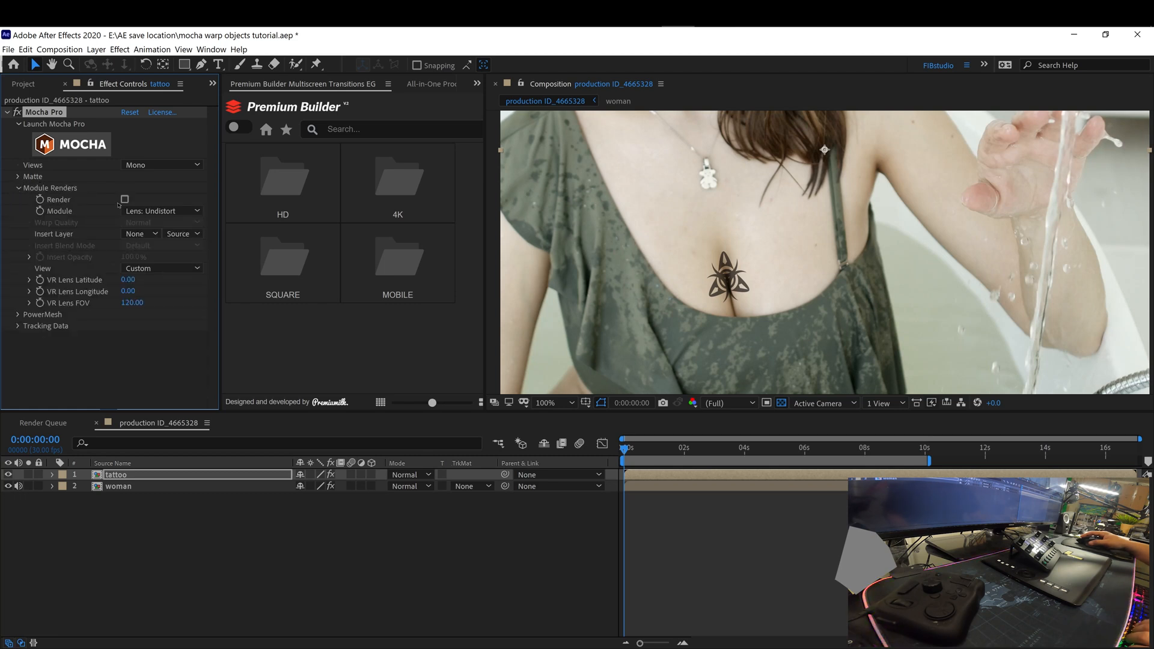
{"action": "left_click", "coordinate": [160, 212]}
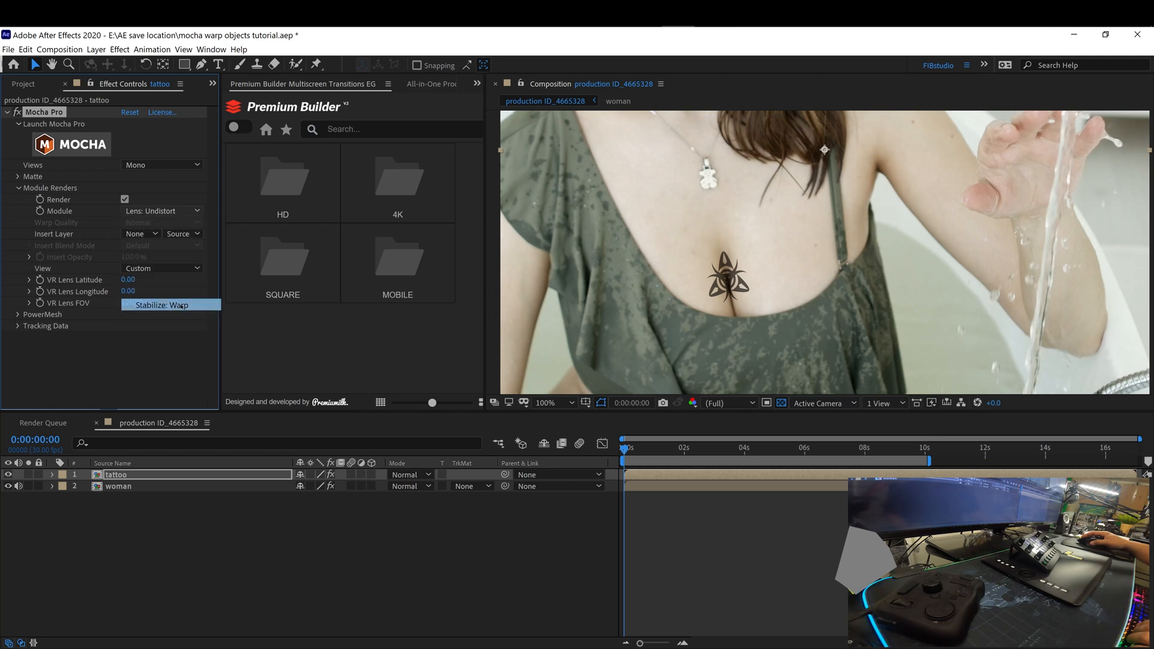
{"action": "left_click", "coordinate": [163, 305]}
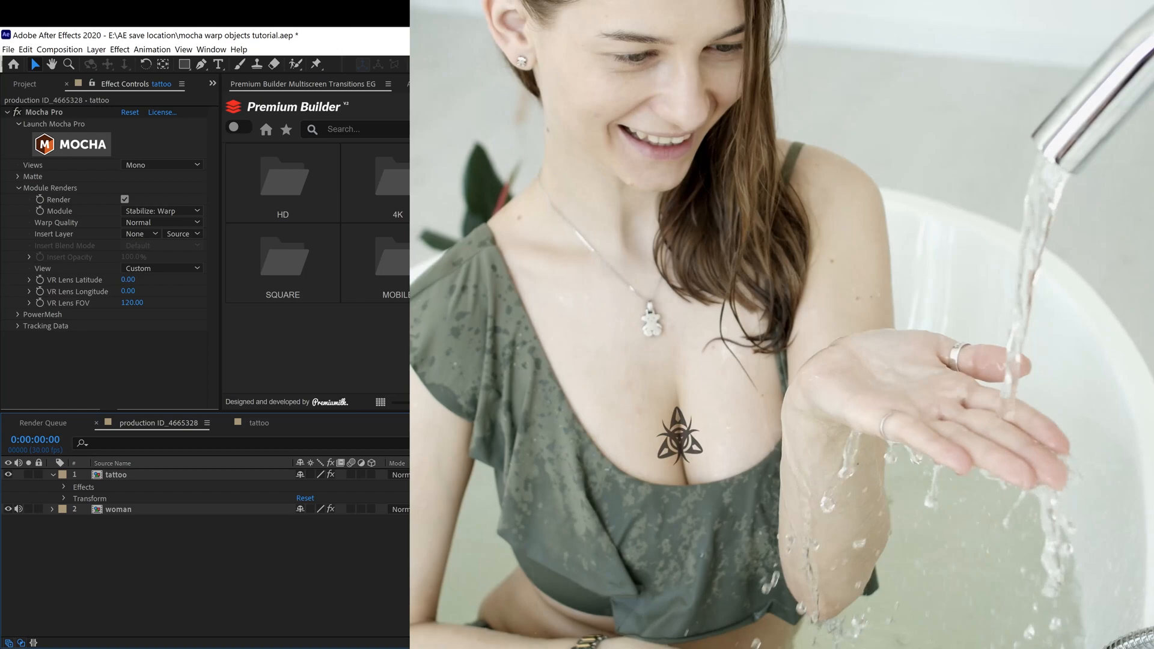
{"action": "key", "text": "space"}
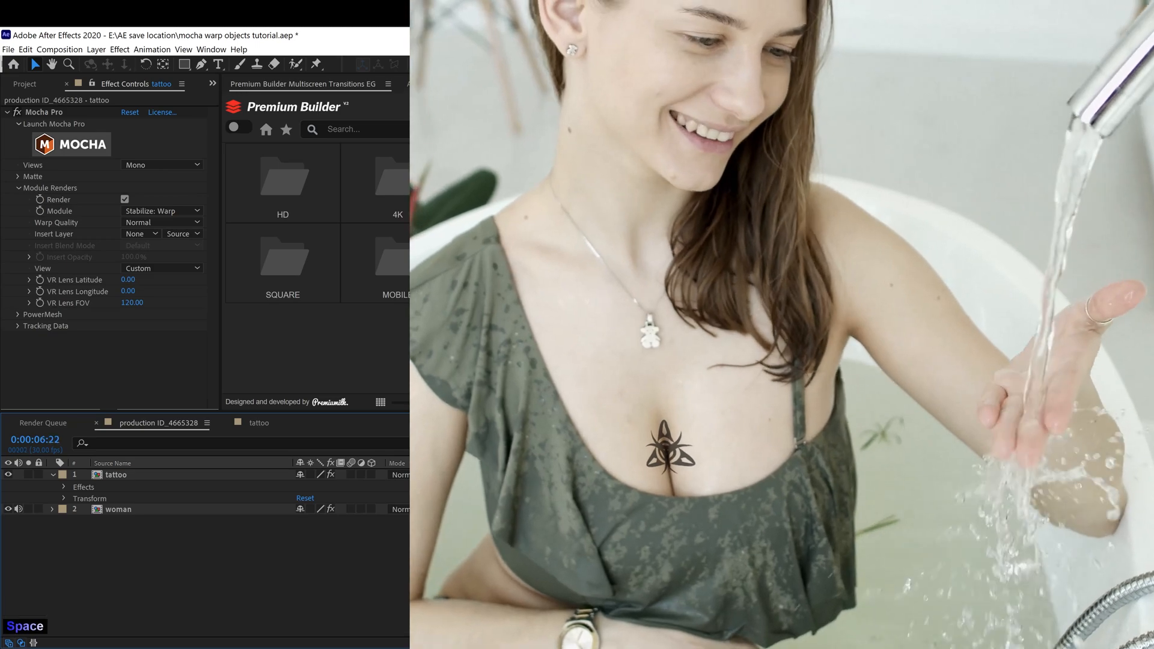
{"action": "key", "text": "Home"}
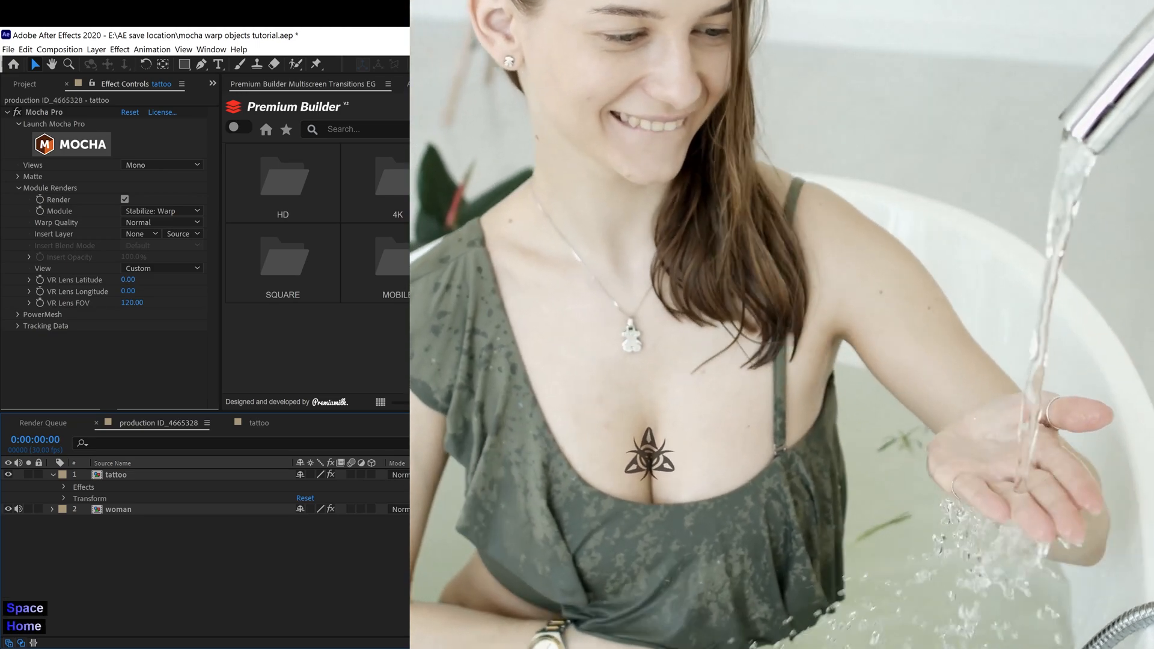